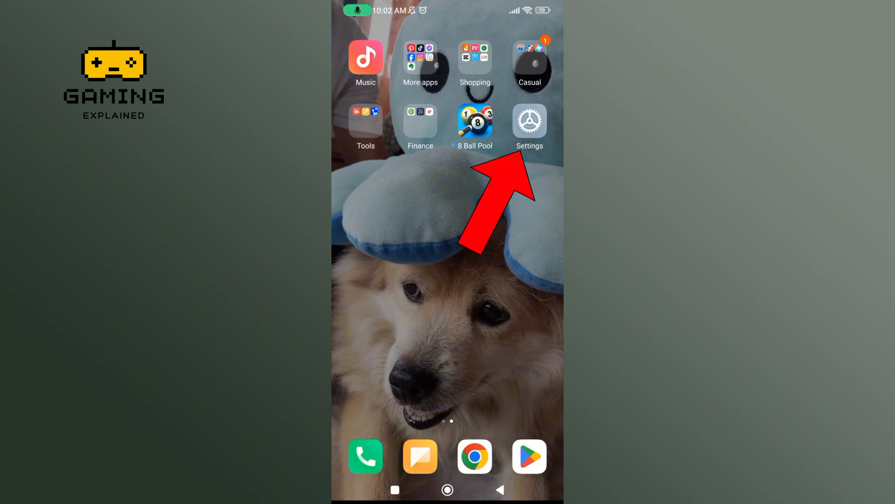
Launch the Settings app from the home screen icon
{"action": "left_click", "coordinate": [529, 120]}
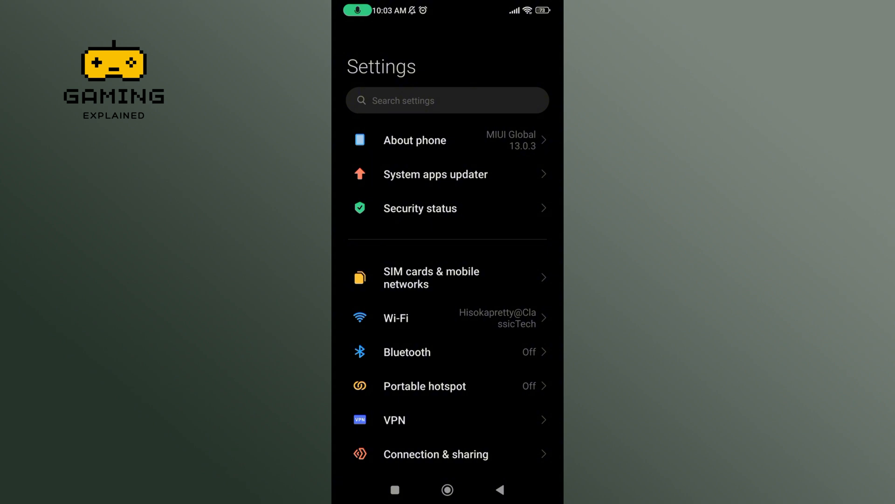
Navigate through Apps and Manage apps to the 8 Ball Pool app info page
{"action": "scroll", "scroll_direction": "down", "scroll_amount": 3}
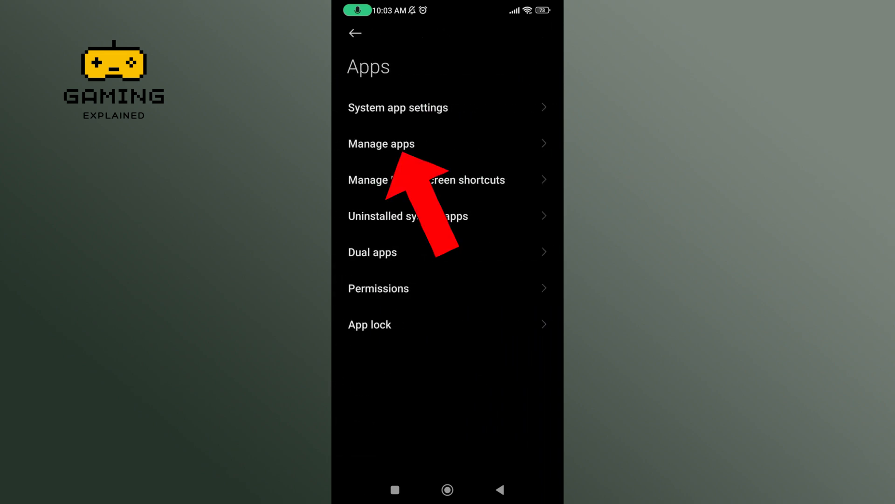
{"action": "left_click", "coordinate": [381, 144]}
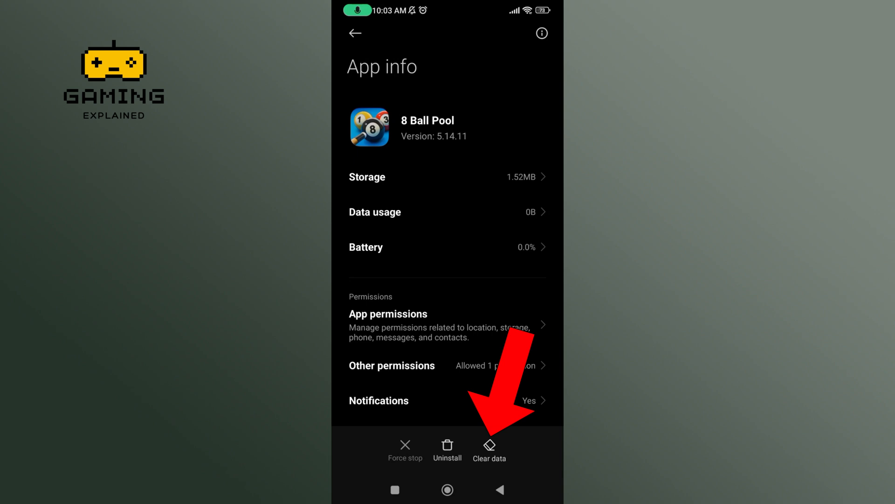
Clear only 8 Ball Pool's cache via Clear data, dropping storage from 1.52MB to 1.49MB
{"action": "left_click", "coordinate": [489, 448]}
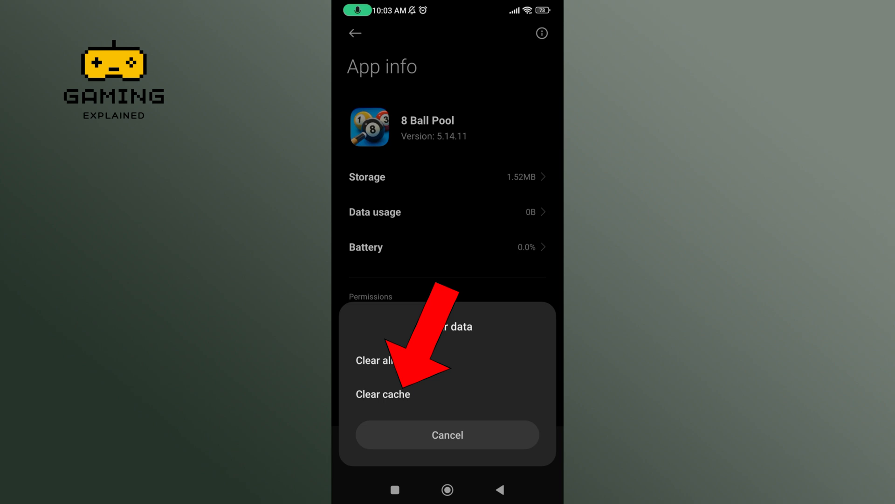
{"action": "left_click", "coordinate": [382, 393]}
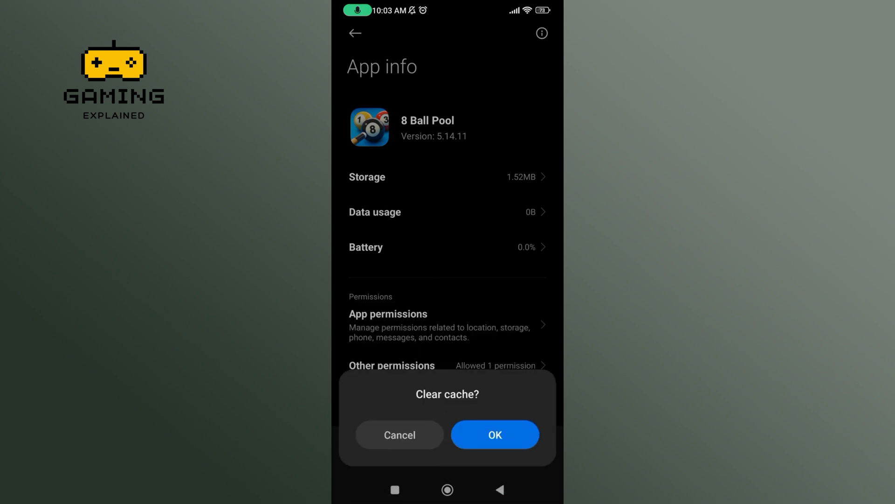
{"action": "left_click", "coordinate": [494, 435]}
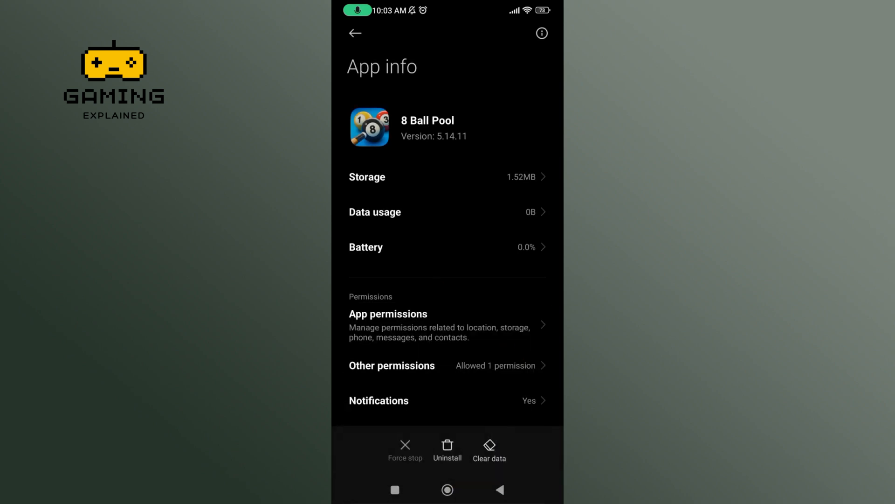
{"action": "left_click", "coordinate": [489, 449]}
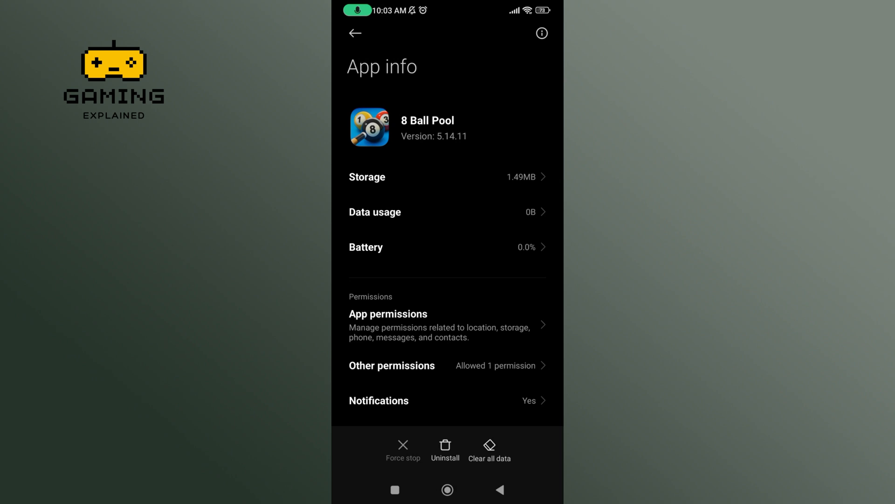